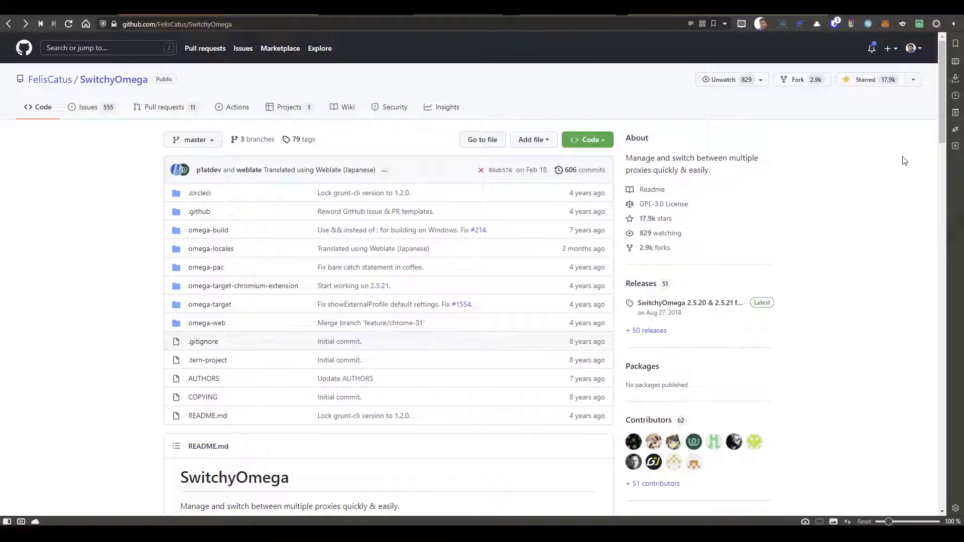
Open SwitchyOmega's options page from the extension's toolbar popup
left_click(935, 23)
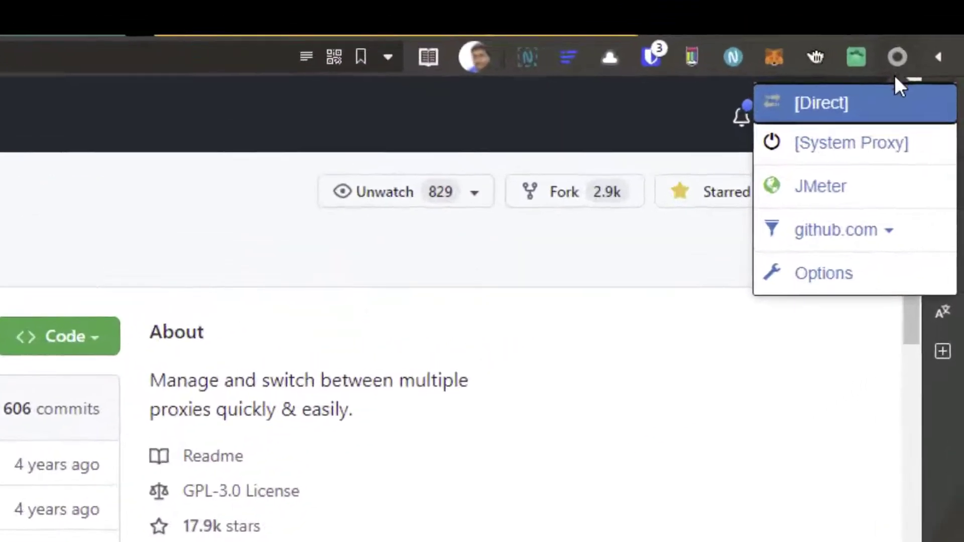
left_click(823, 273)
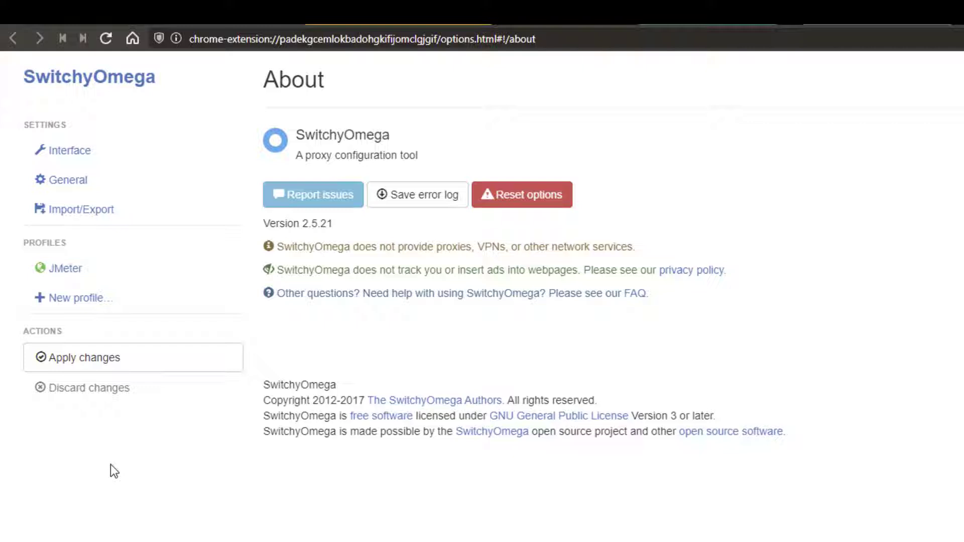
Open the JMeter profile and expand per-scheme proxy servers, all localhost:8888
left_click(65, 269)
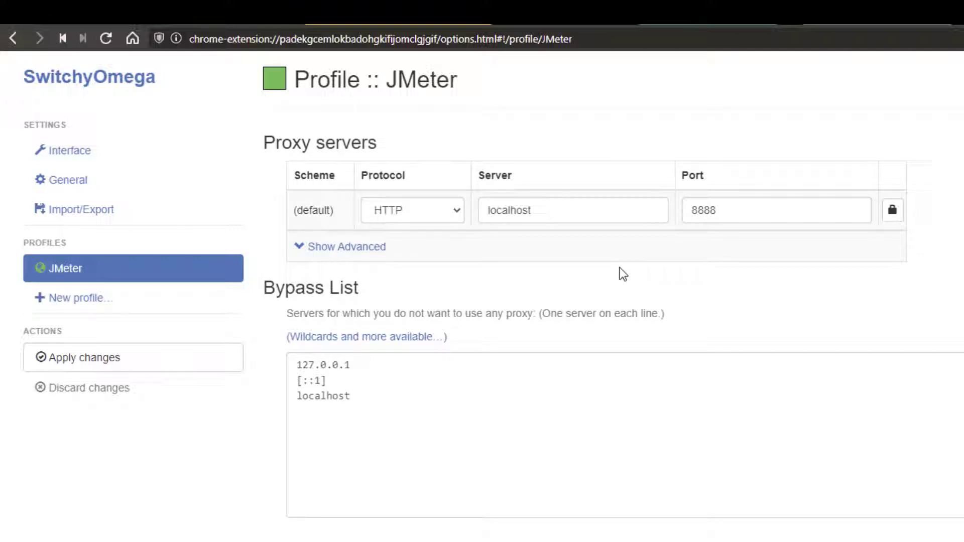
left_click(549, 209)
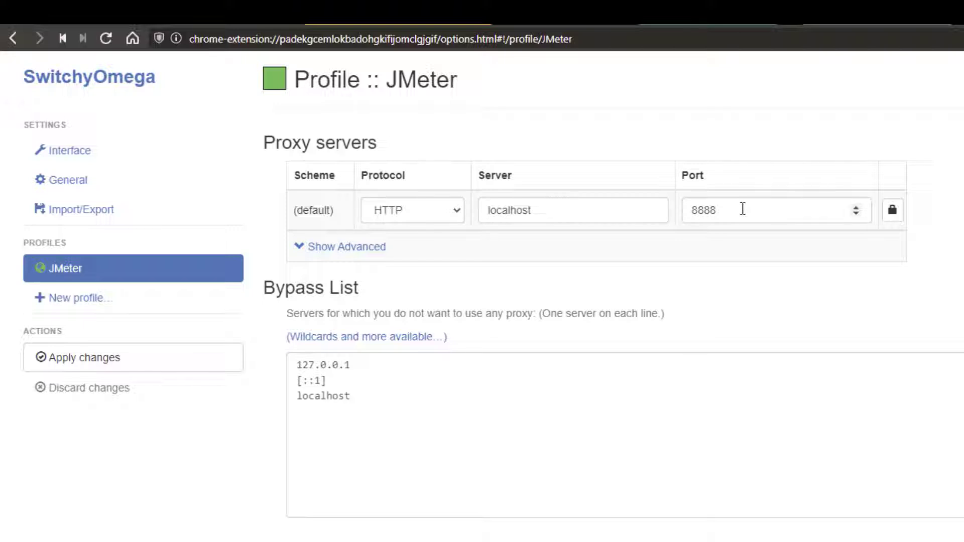
left_click(340, 247)
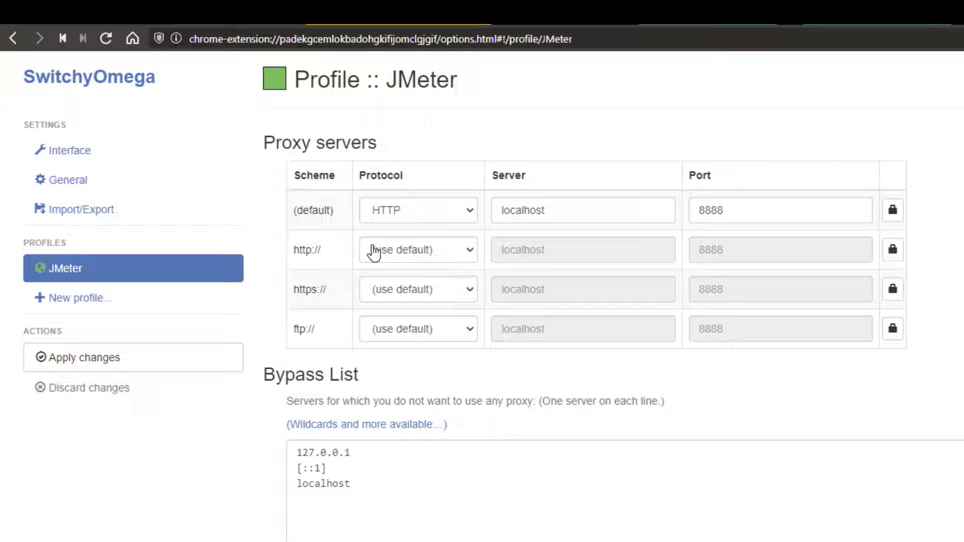
mouse_move(335, 313)
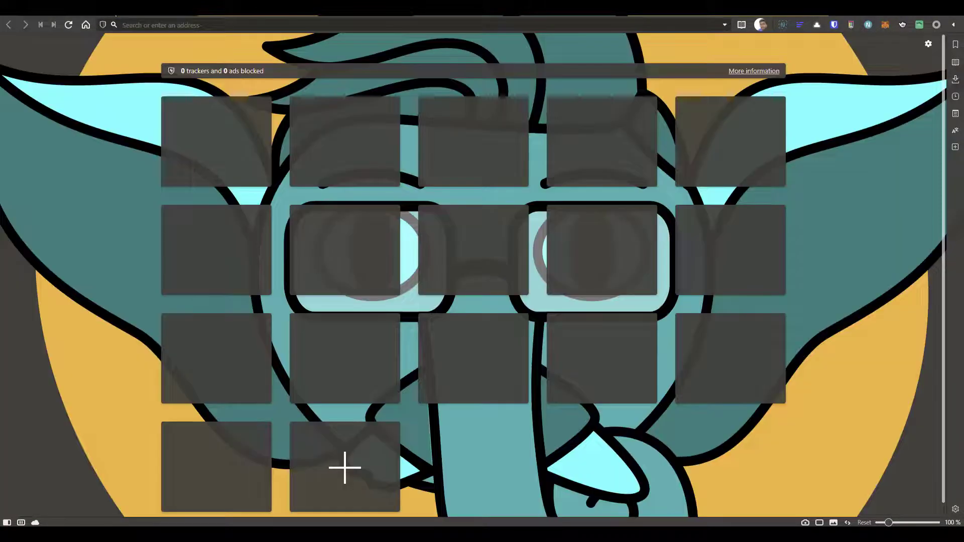
Load onlineboutique.dev from address-bar history, then show the SwitchyOmega profile list
type("onlin")
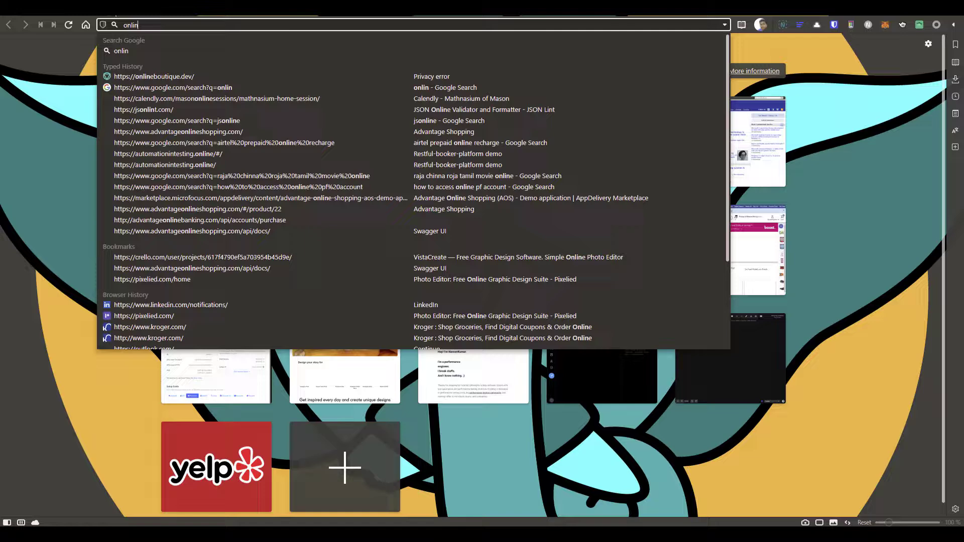
left_click(153, 76)
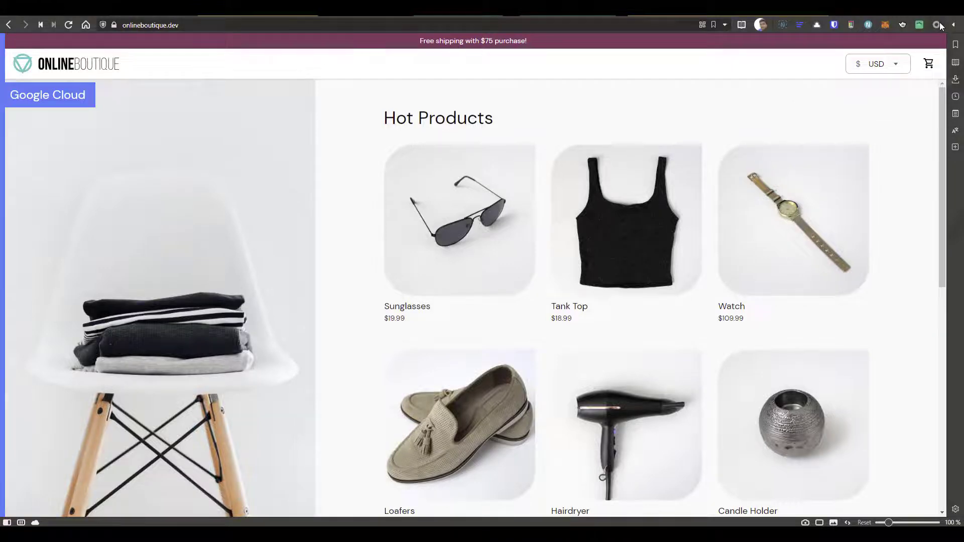
left_click(936, 25)
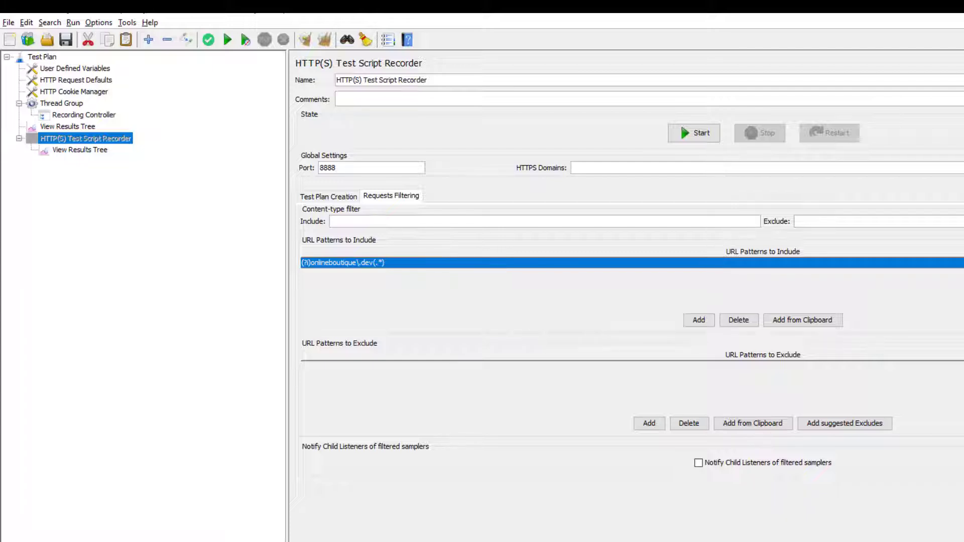
mouse_move(517, 340)
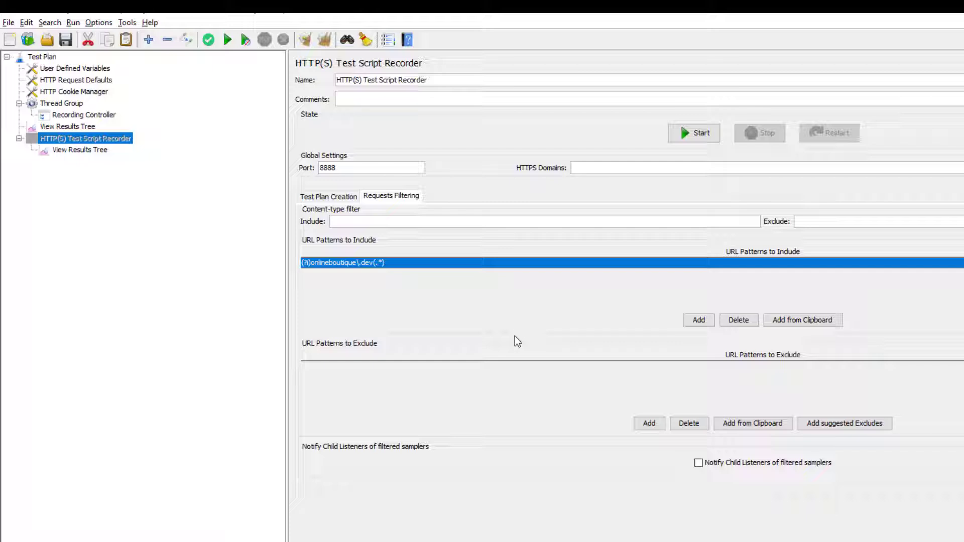
Show the recorder's Test Plan Creation tab targeting the Recording Controller
left_click(328, 196)
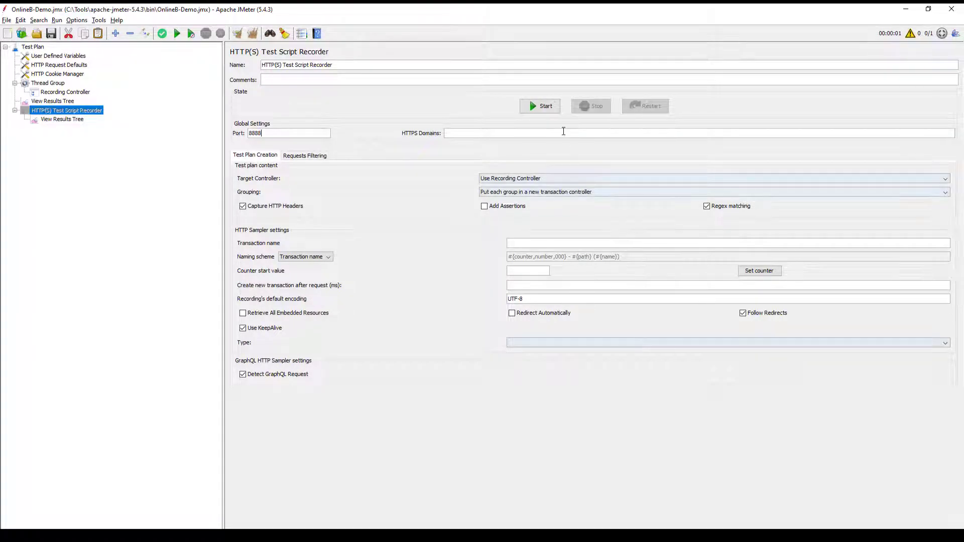
Start the HTTP(S) Test Script Recorder and acknowledge the Root CA certificate notice
left_click(540, 106)
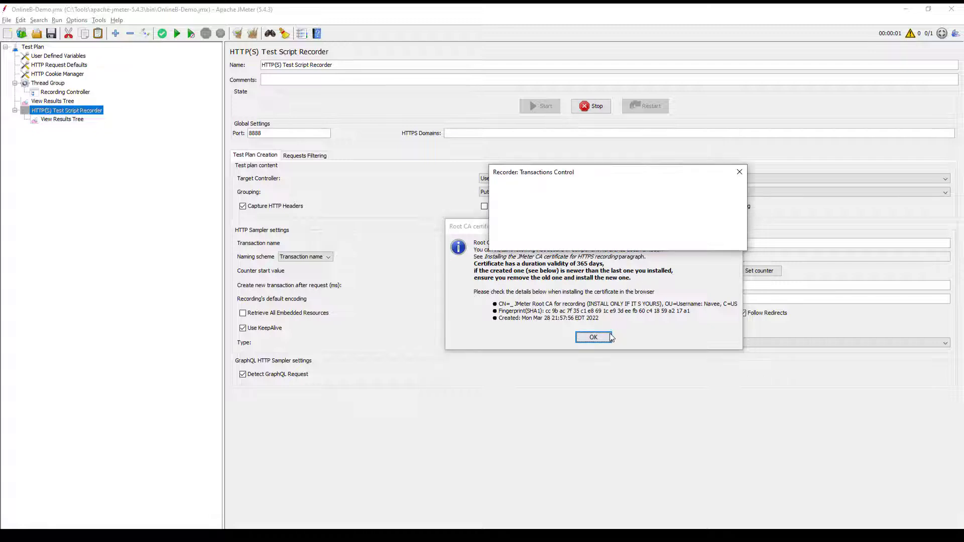
left_click(593, 337)
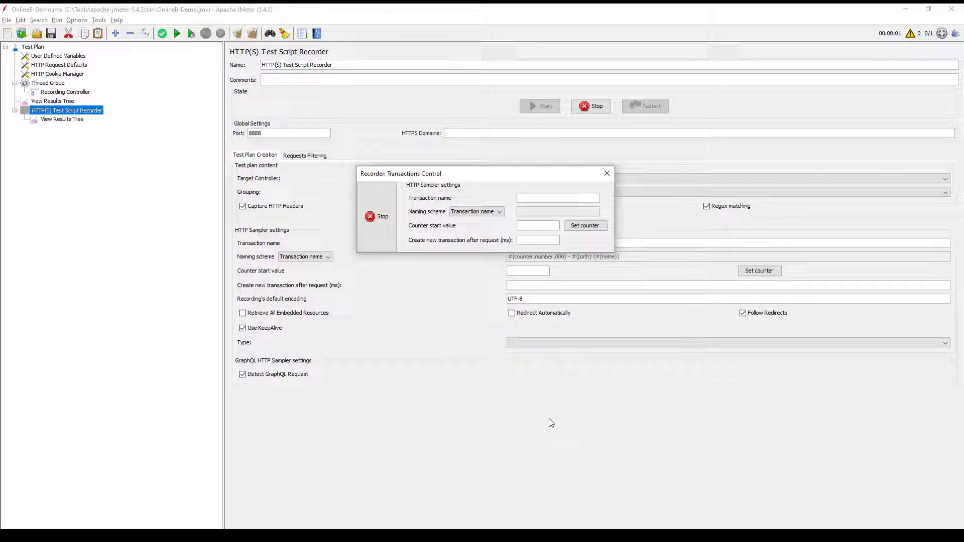
mouse_move(597, 434)
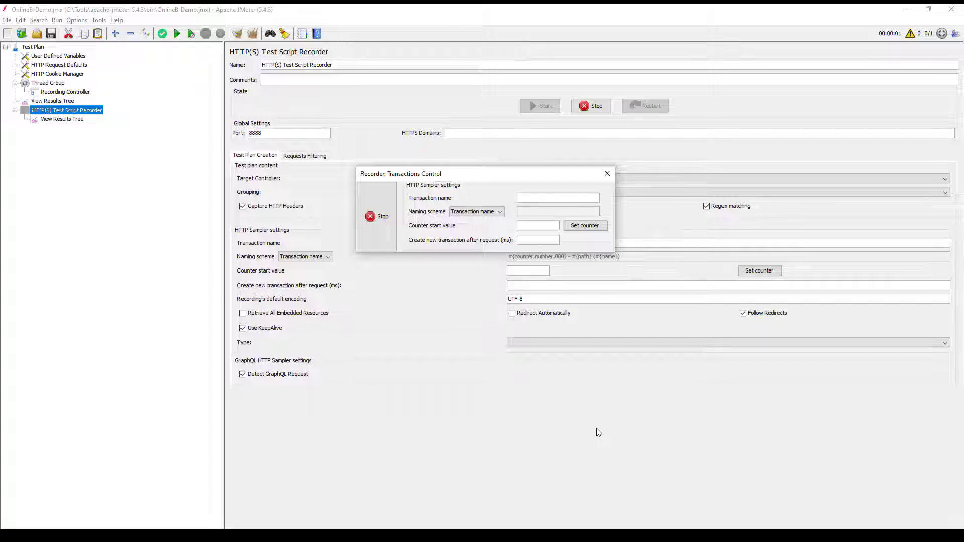
mouse_move(599, 436)
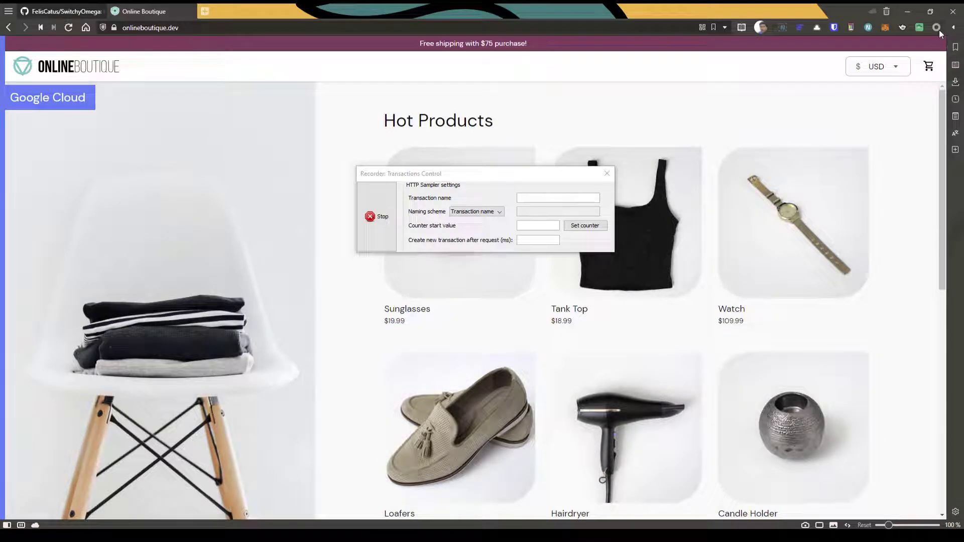
Switch the proxy to JMeter, order Sunglasses, then continue shopping
left_click(936, 27)
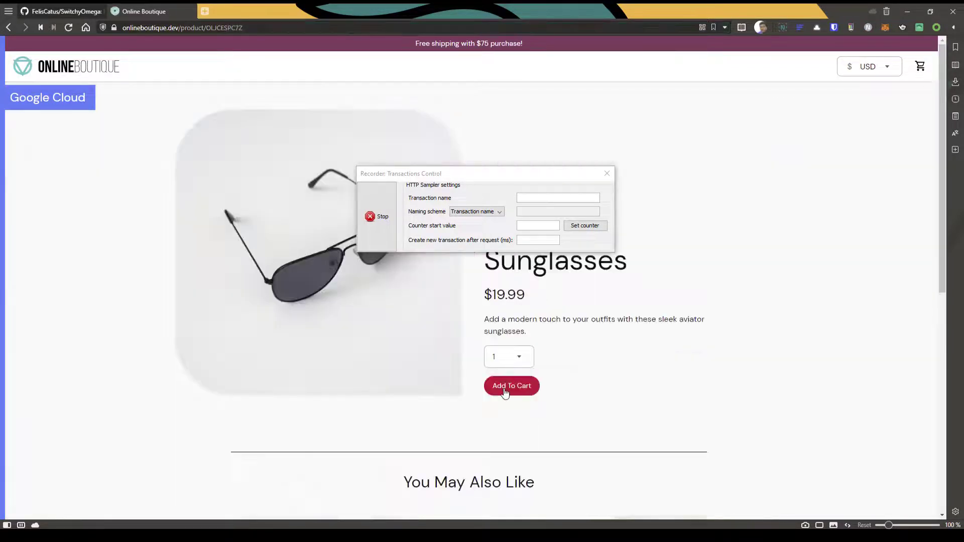
left_click(512, 386)
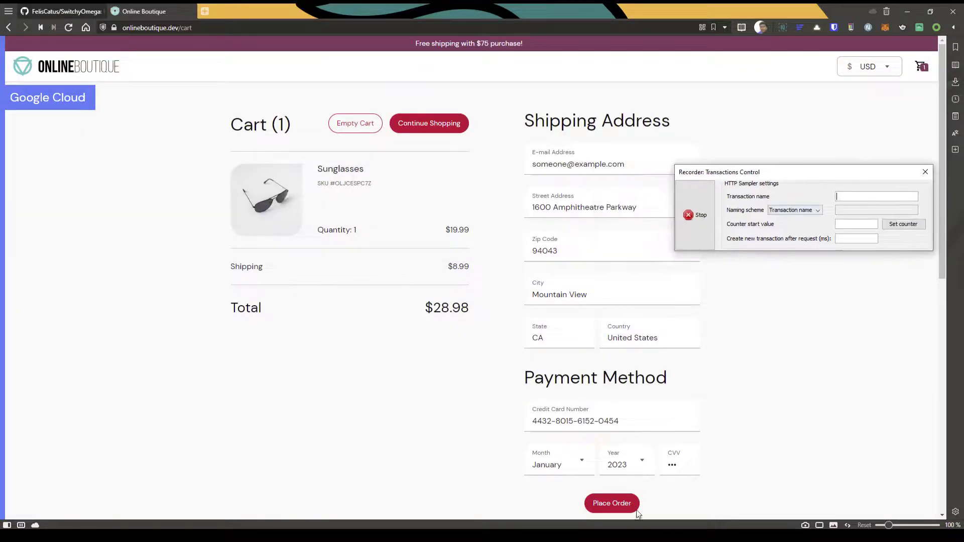
left_click(611, 503)
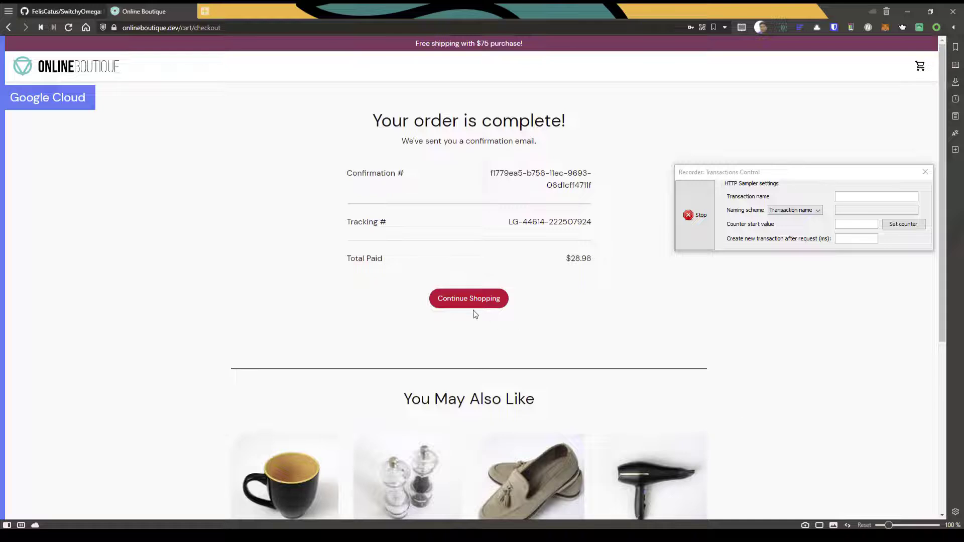
left_click(468, 298)
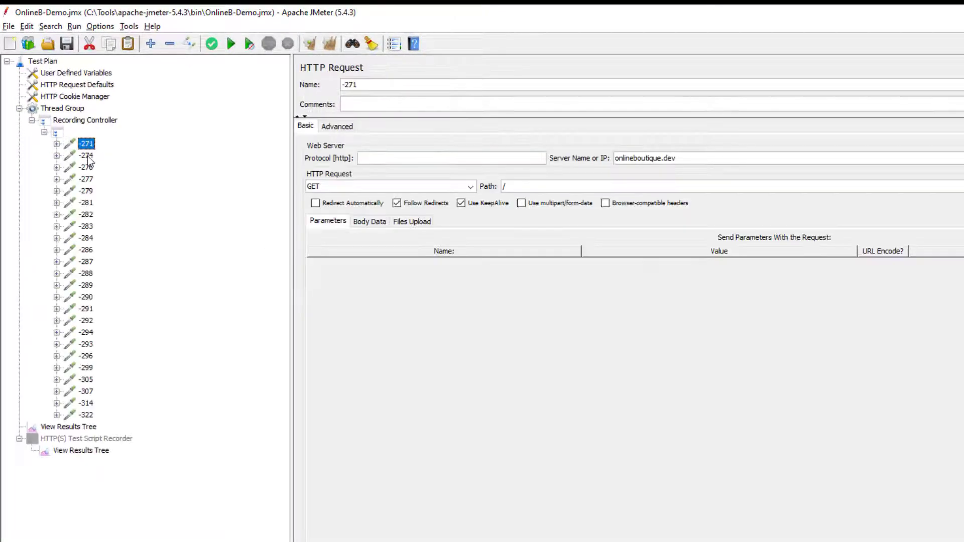
View the captured cart.css sampler, then return to the recorder's filtering settings
left_click(86, 167)
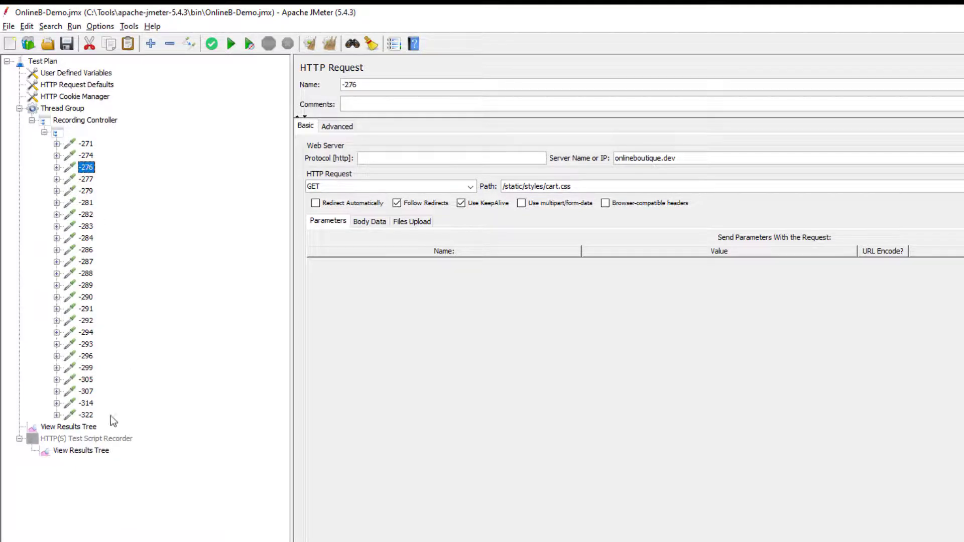
left_click(88, 439)
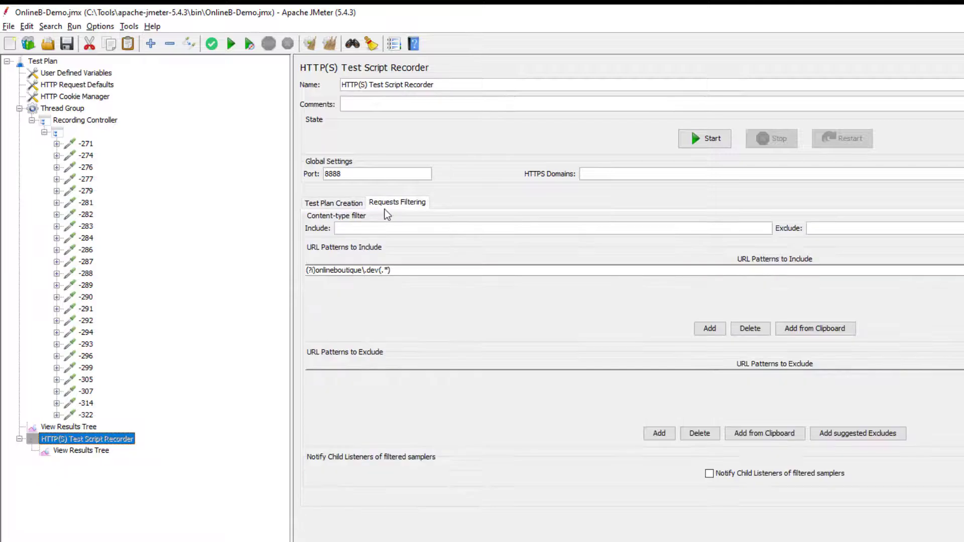
mouse_move(462, 397)
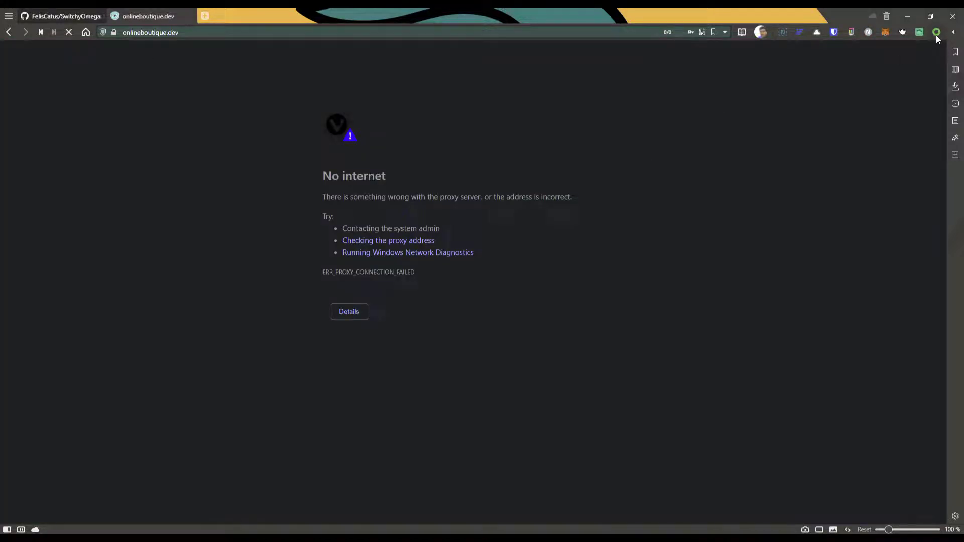
Show SwitchyOmega's profile list over the ERR_PROXY_CONNECTION_FAILED page
left_click(935, 32)
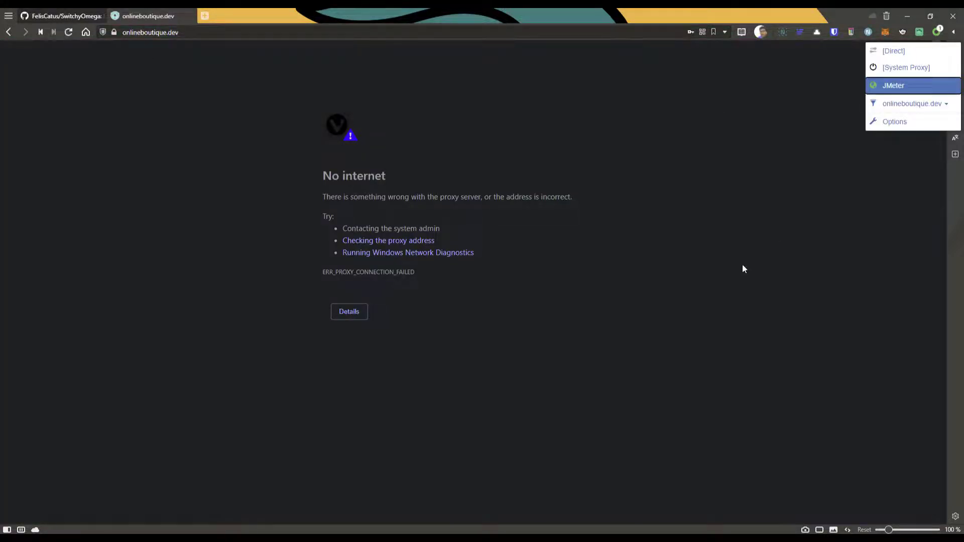